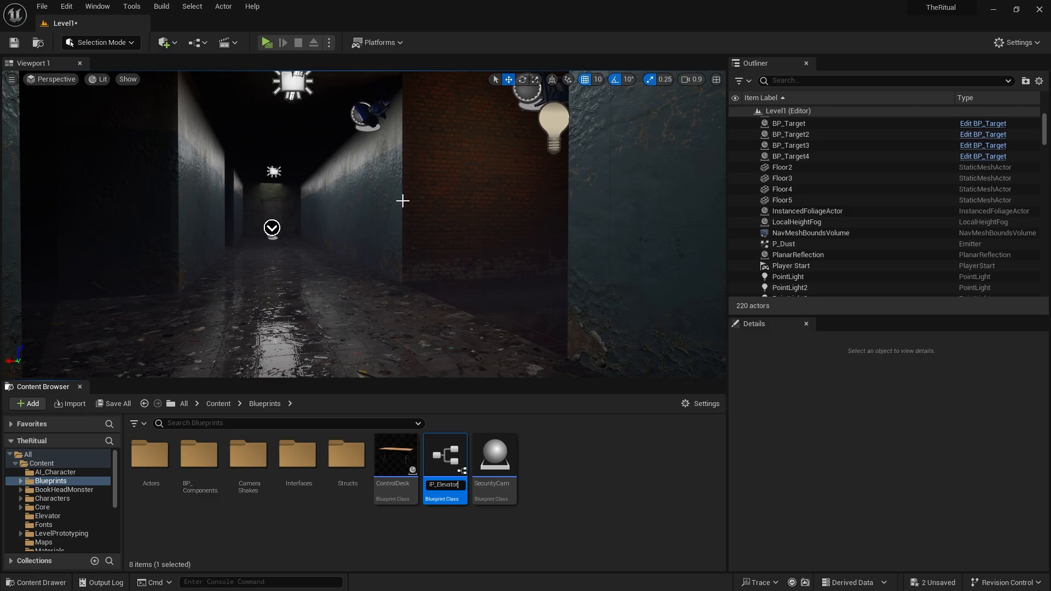
Add a Static Mesh component to BP_Elevator and pick the elevator mesh from Content > Elevator.
{"action": "double_click", "coordinate": [444, 454]}
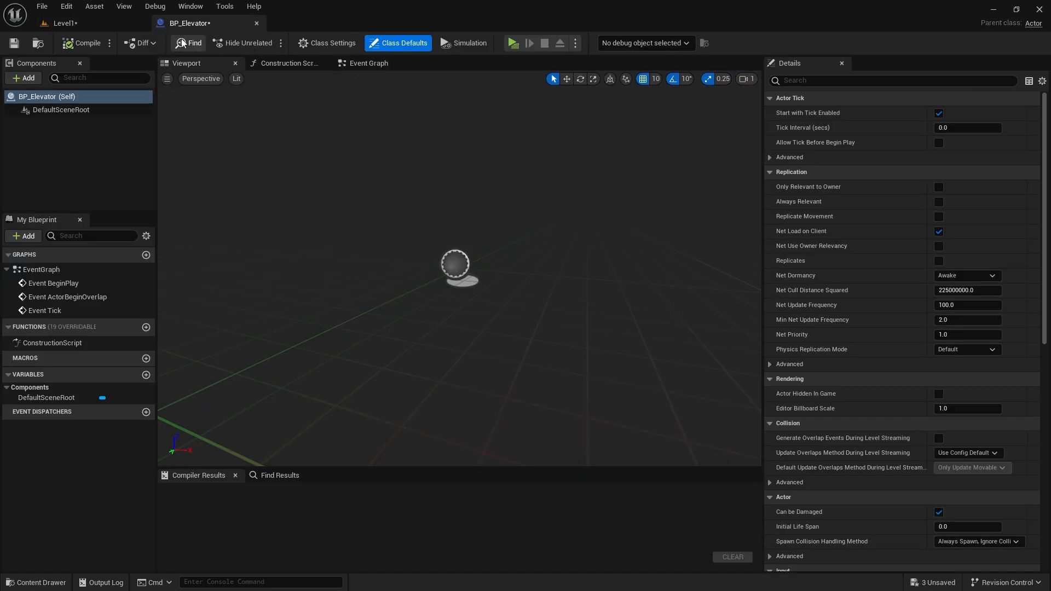
{"action": "left_click", "coordinate": [22, 78]}
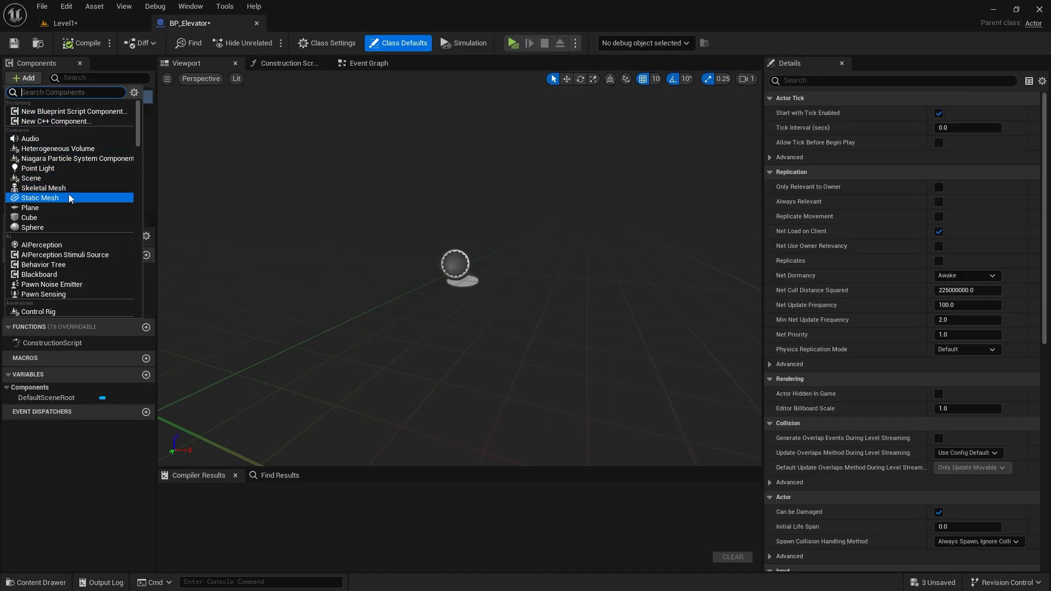
{"action": "left_click", "coordinate": [40, 197]}
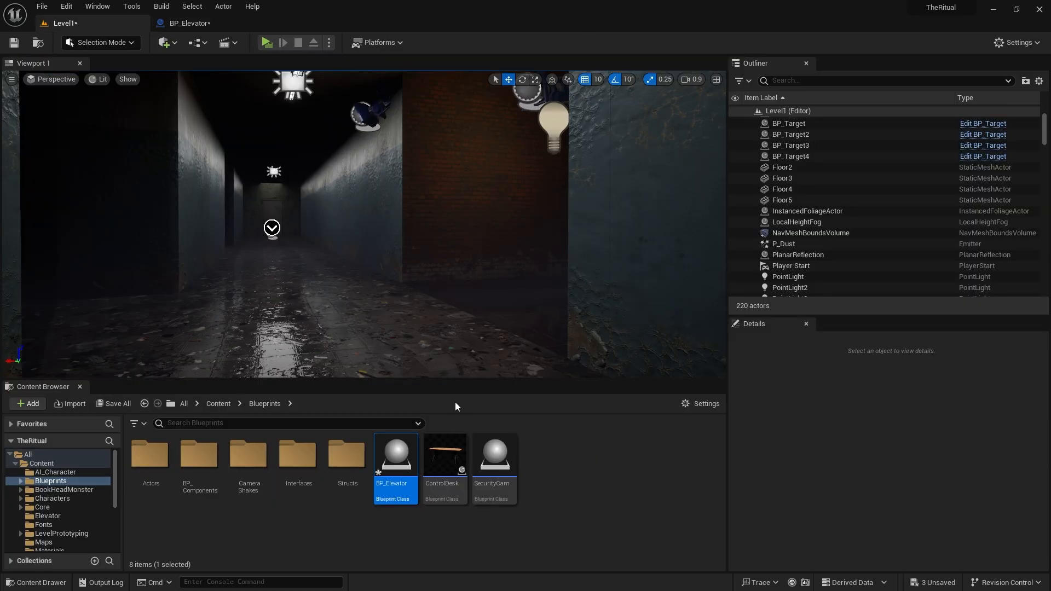
{"action": "left_click", "coordinate": [47, 516]}
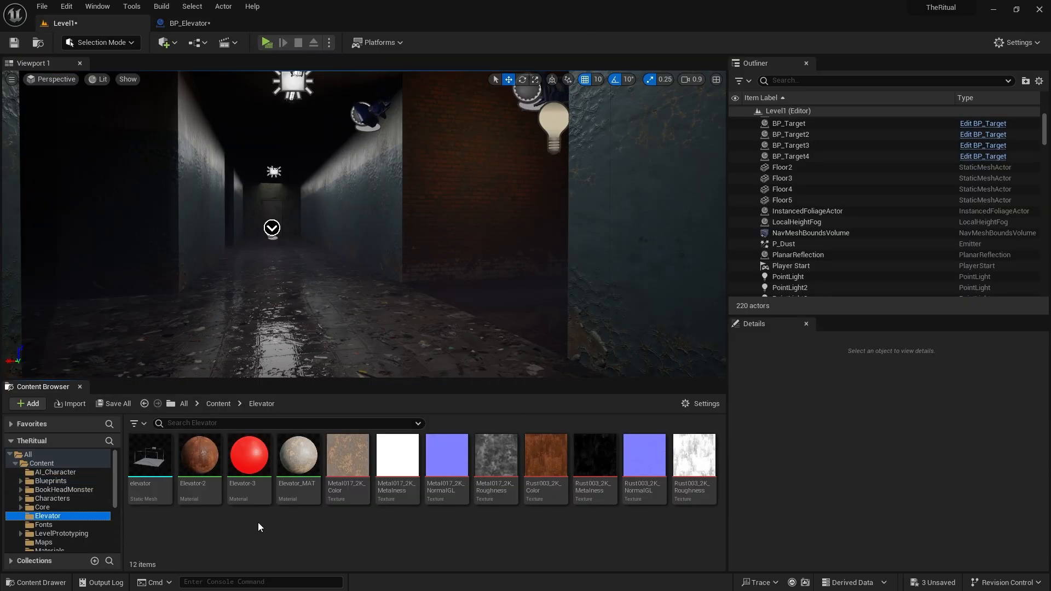
{"action": "left_click", "coordinate": [150, 456]}
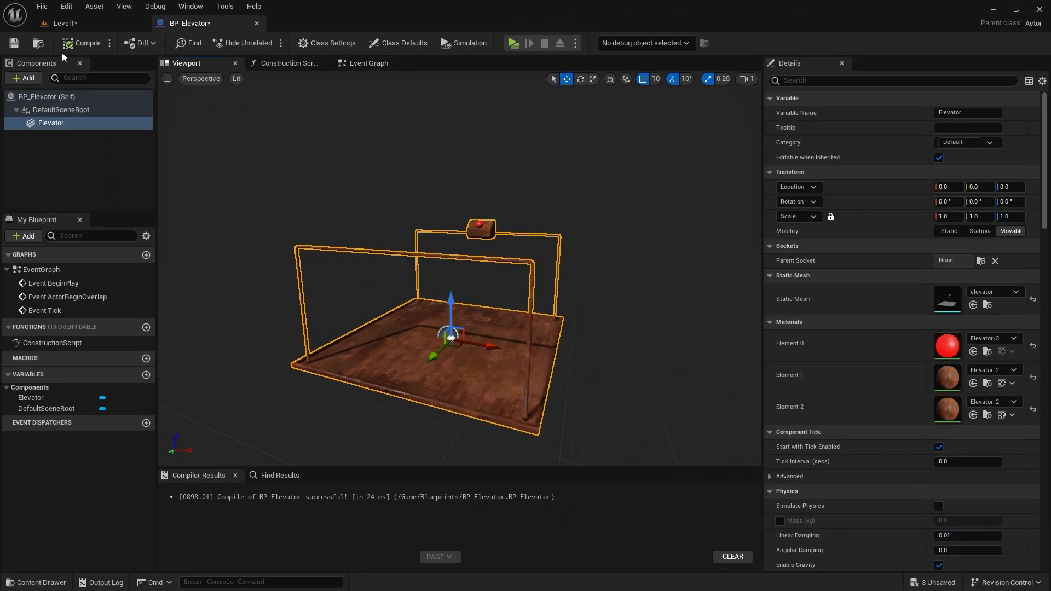
Save BP_Elevator with its compiled Elevator mesh component.
{"action": "left_click", "coordinate": [60, 23]}
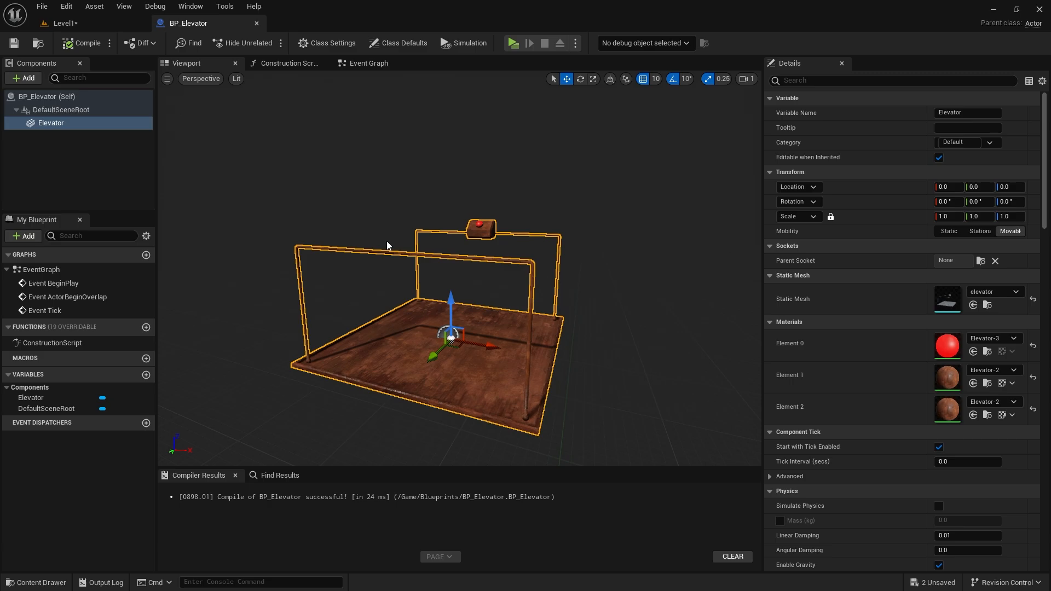
Add a Box Collision scaled 5.5, 5.5, 2.75 at Location Z 90, then compile and save.
{"action": "left_click", "coordinate": [21, 77]}
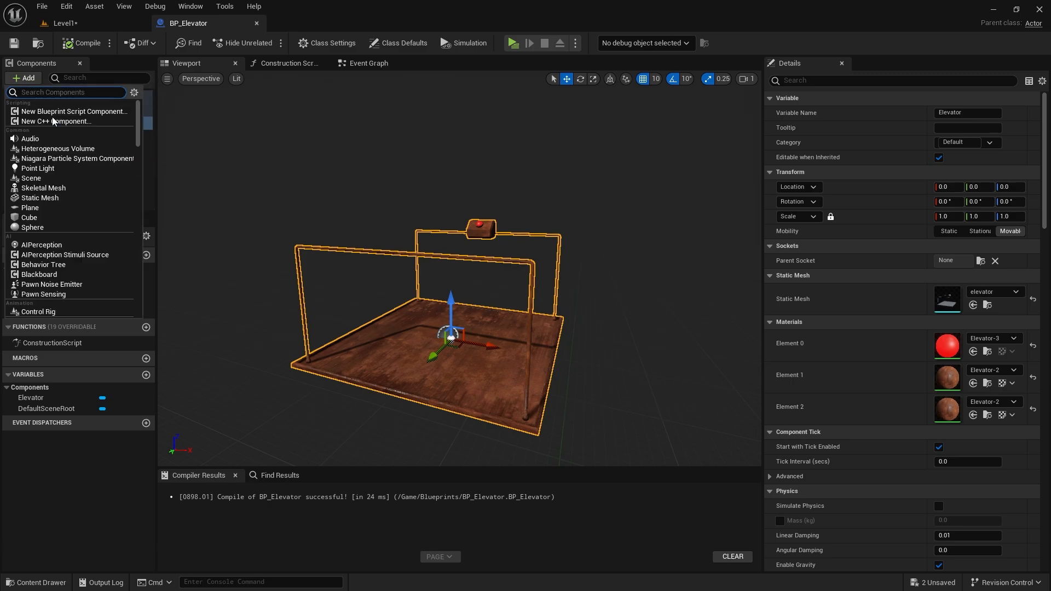
{"action": "type", "text": "box"}
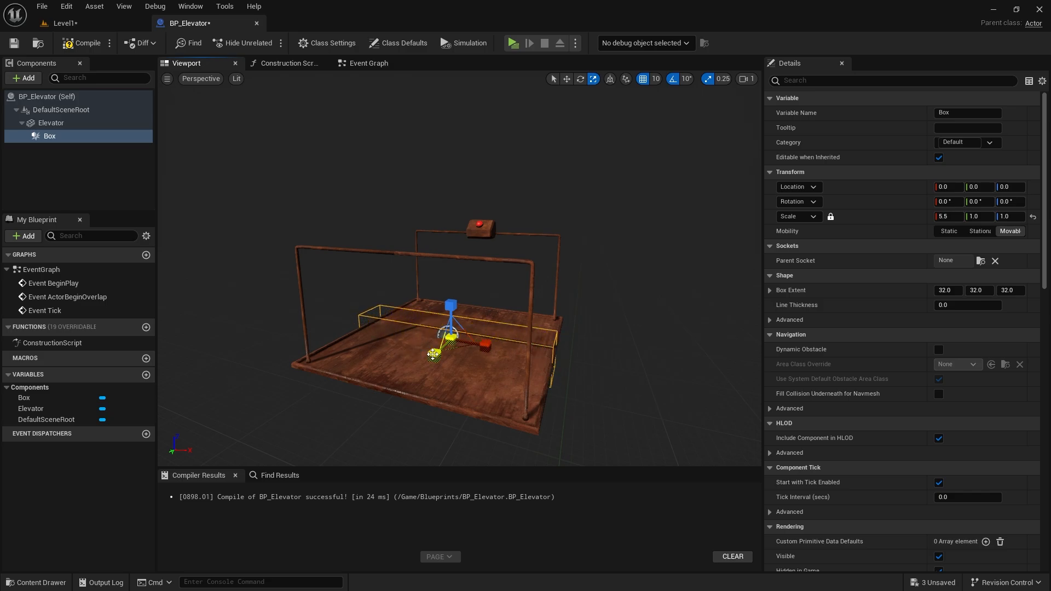
{"action": "type", "text": "5.5"}
{"action": "type", "text": "2.75"}
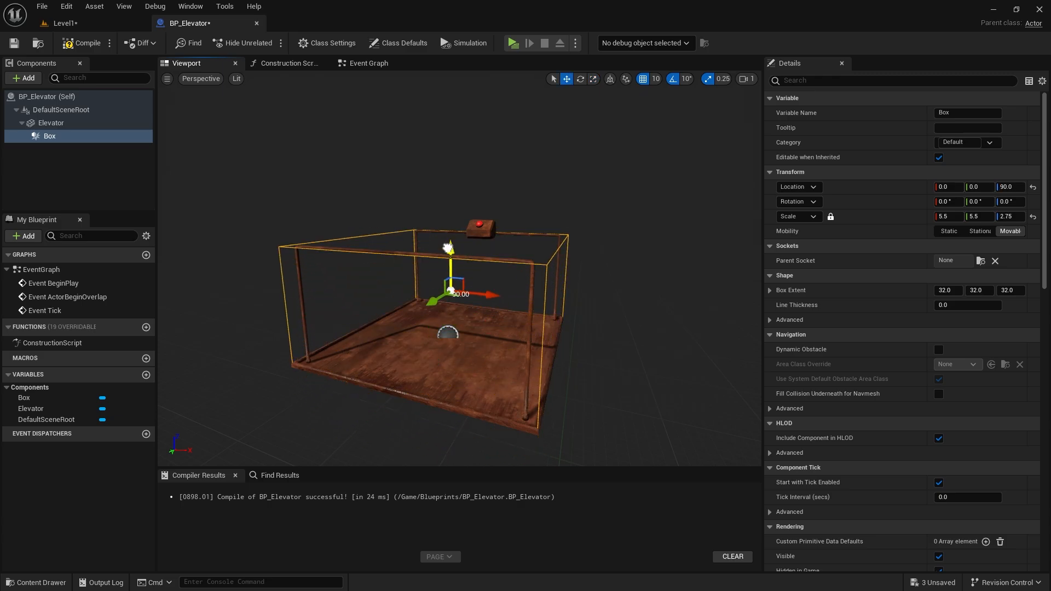
{"action": "left_click", "coordinate": [13, 43]}
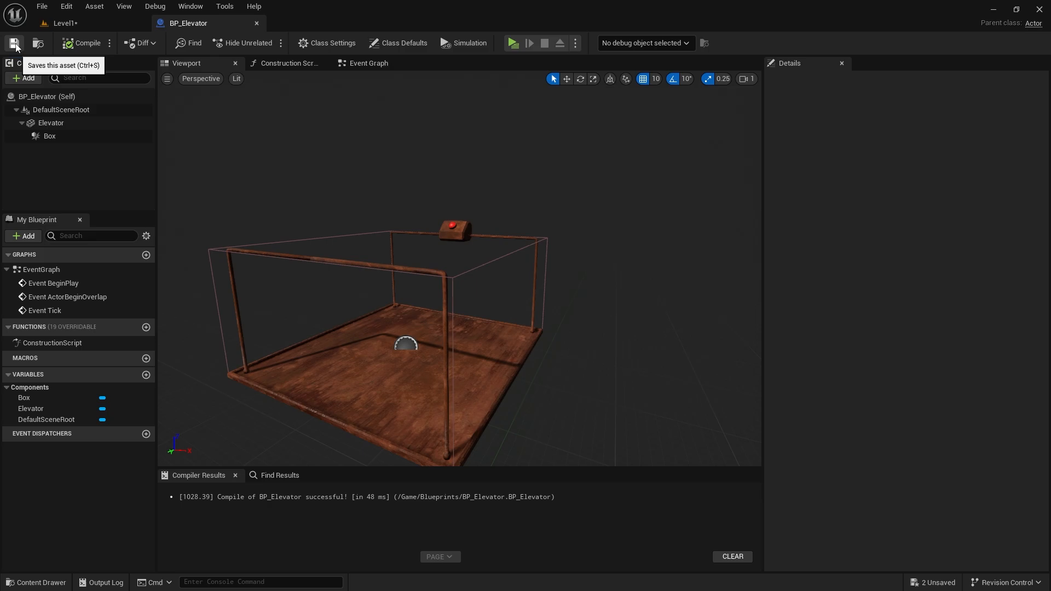
{"action": "left_click", "coordinate": [369, 63]}
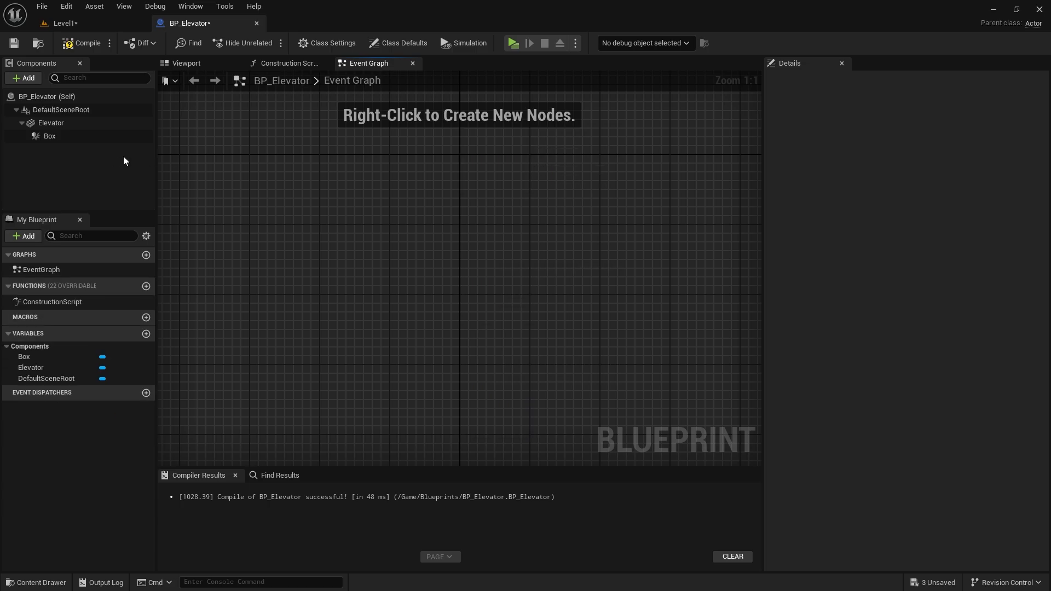
Add an On Component Begin Overlap event for the Box and move it up-left.
{"action": "right_click", "coordinate": [48, 135]}
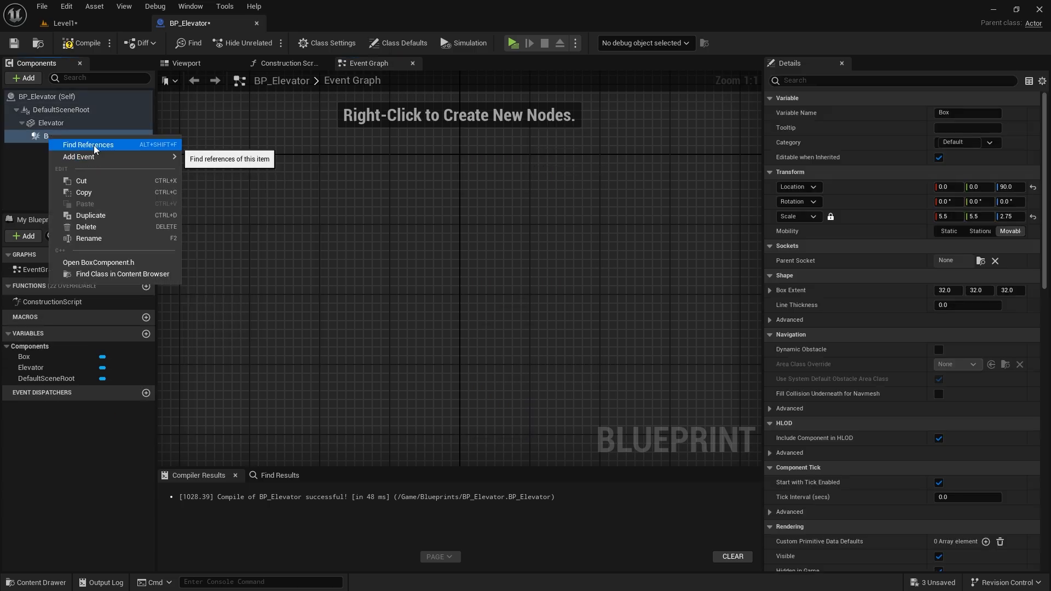
{"action": "left_click", "coordinate": [78, 156]}
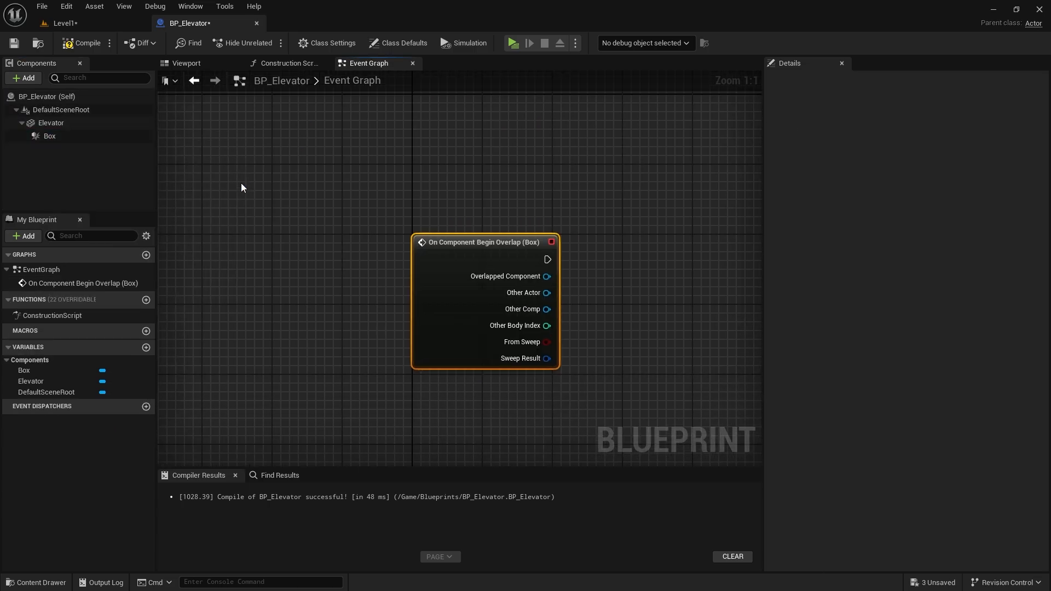
{"action": "left_click_drag", "start_coordinate": [484, 242], "coordinate": [368, 192]}
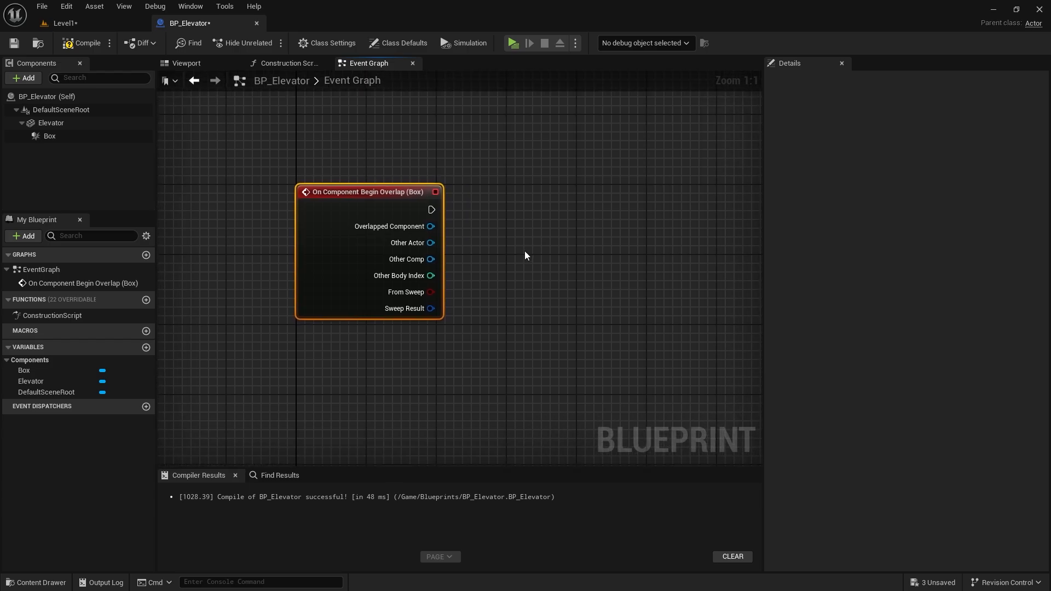
{"action": "right_click", "coordinate": [49, 135]}
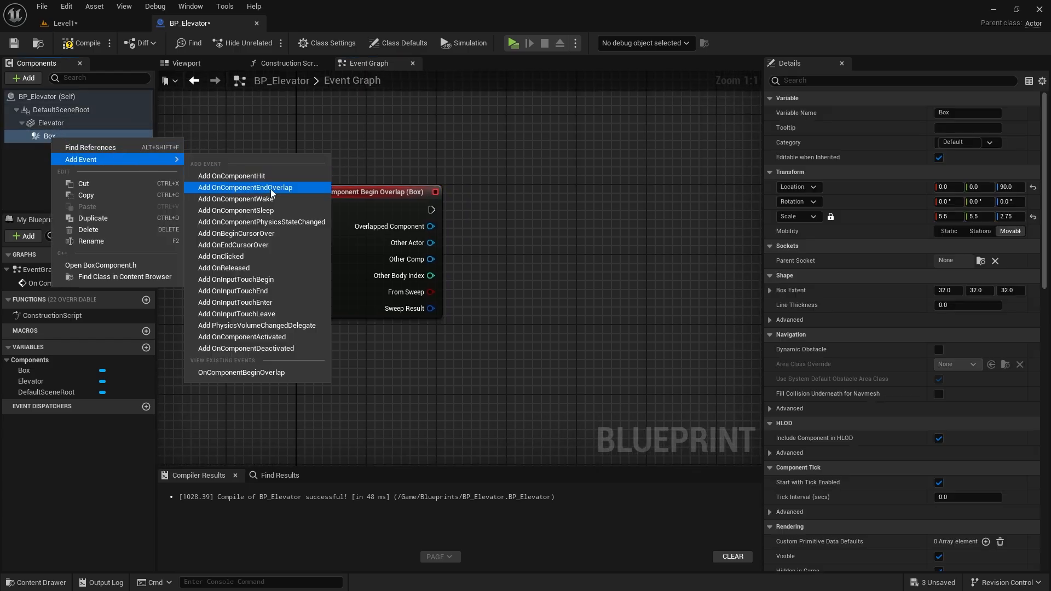
Add End Overlap, wiring Begin Overlap to Enable Input and End Overlap to Disable Input with Get Player Controller.
{"action": "left_click", "coordinate": [245, 187]}
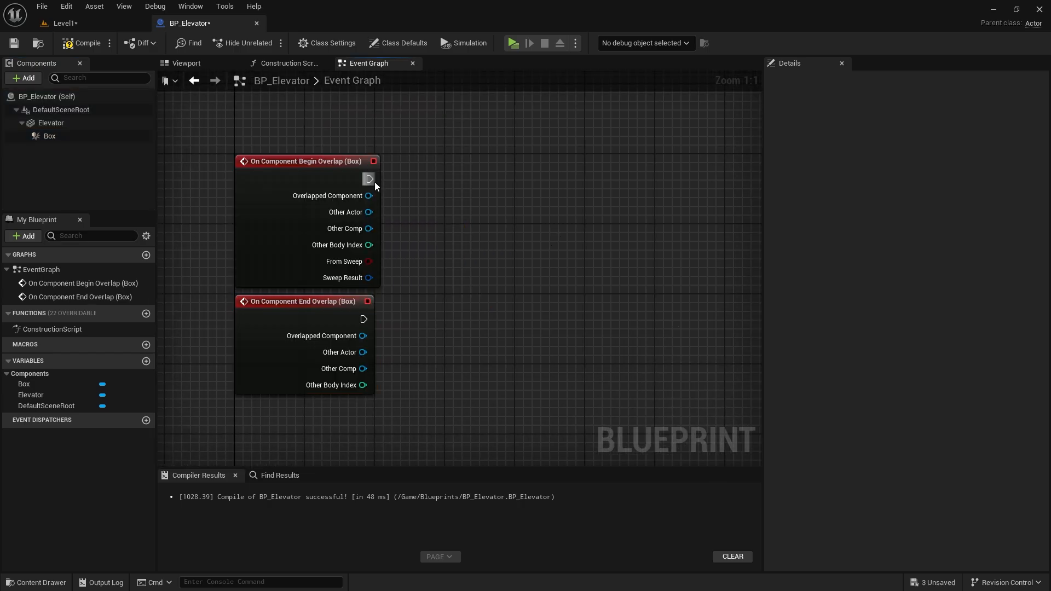
{"action": "left_click_drag", "start_coordinate": [369, 179], "coordinate": [562, 218]}
{"action": "type", "text": "enable in"}
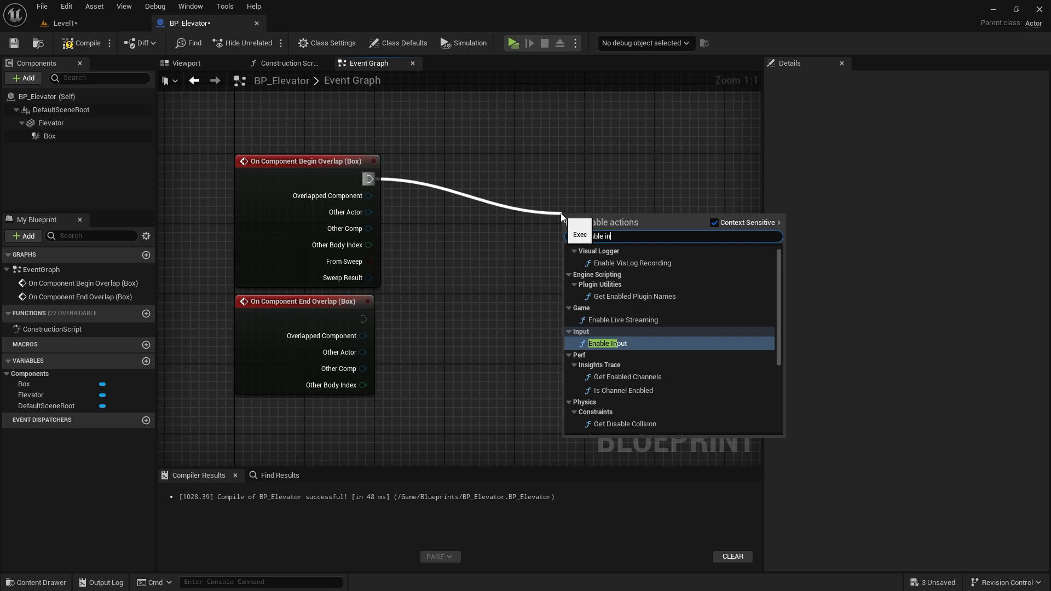
{"action": "left_click", "coordinate": [603, 343]}
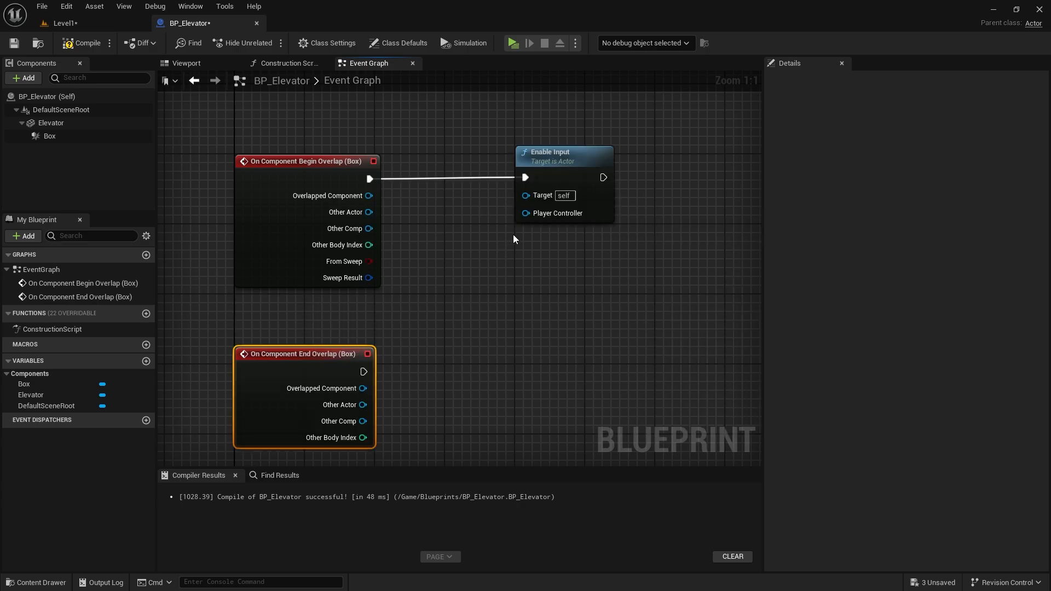
{"action": "left_click_drag", "start_coordinate": [524, 213], "coordinate": [487, 286]}
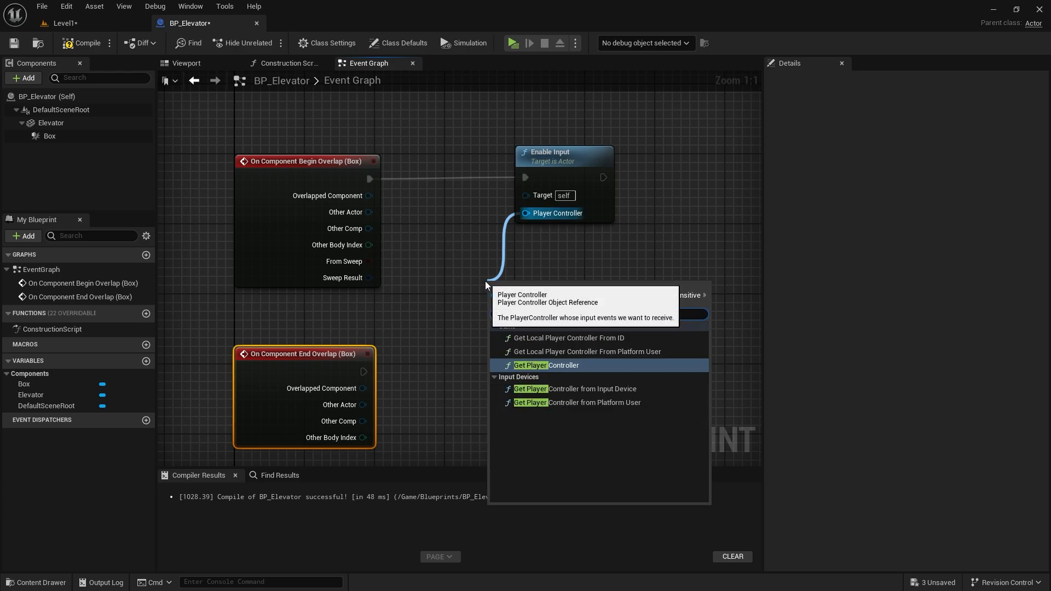
{"action": "left_click", "coordinate": [545, 364]}
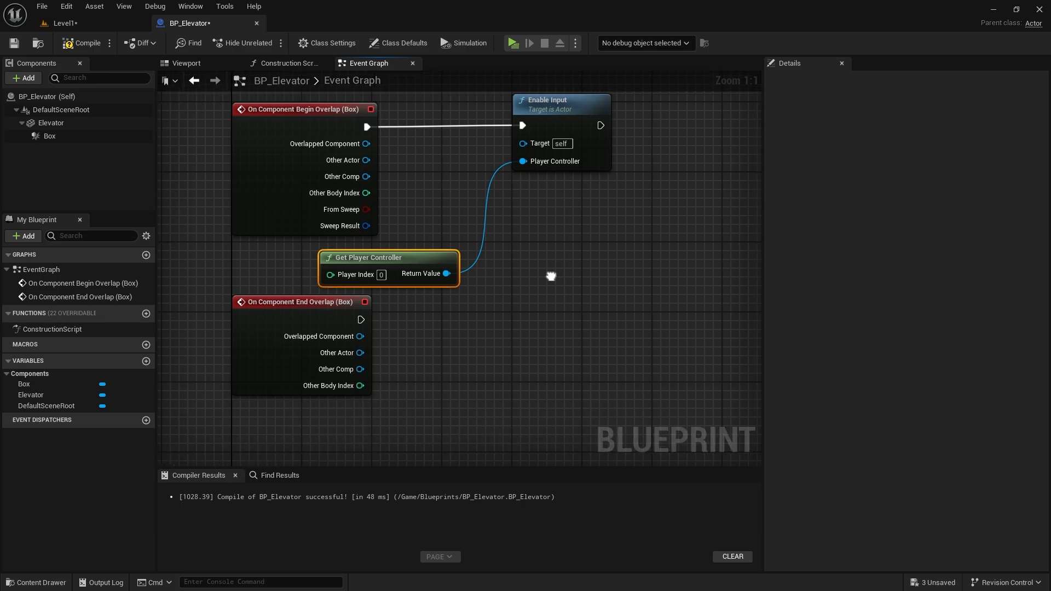
{"action": "left_click_drag", "start_coordinate": [360, 319], "coordinate": [504, 352]}
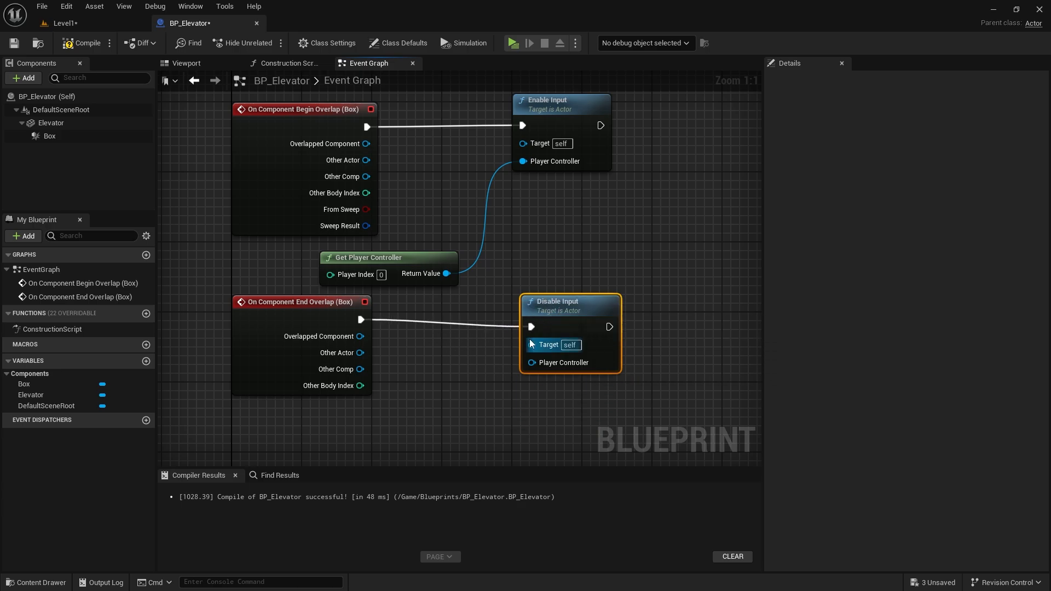
{"action": "left_click_drag", "start_coordinate": [448, 273], "coordinate": [531, 363]}
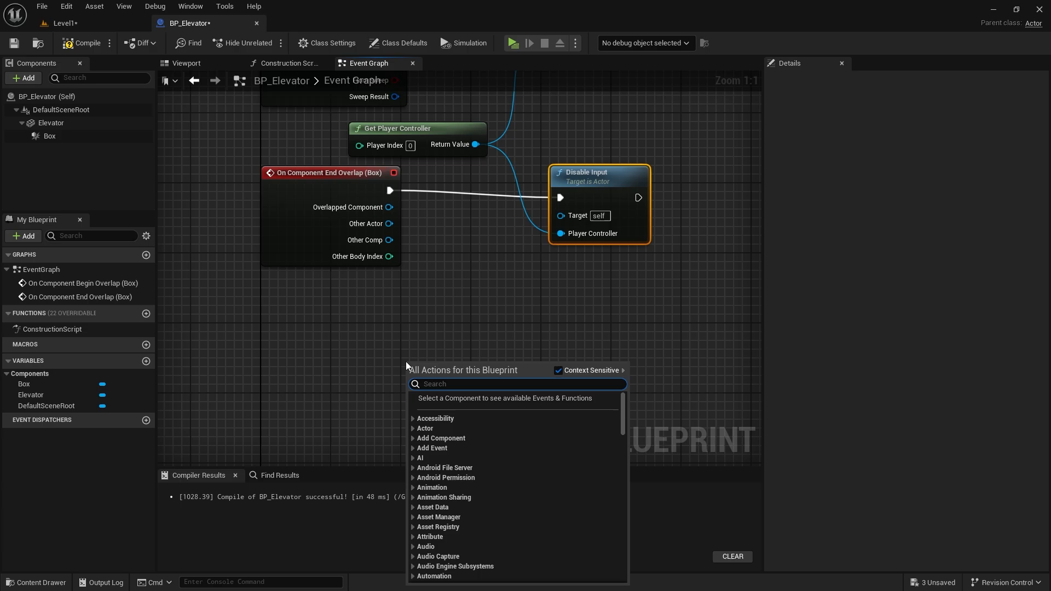
Search the 'keyboard' events and add the E key input event.
{"action": "type", "text": "keyboard"}
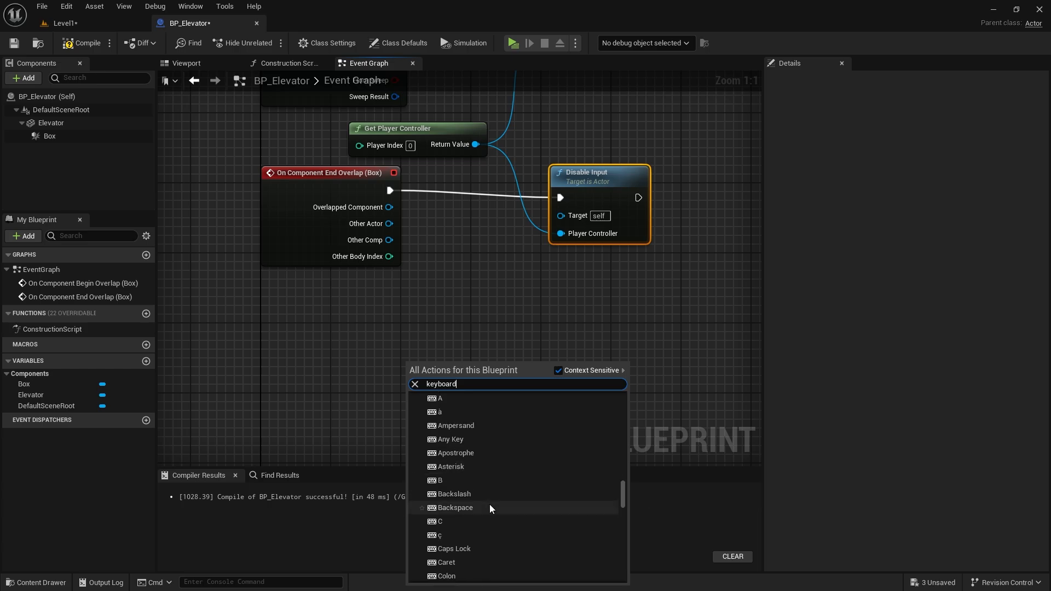
{"action": "scroll", "scroll_direction": "down", "scroll_amount": 3}
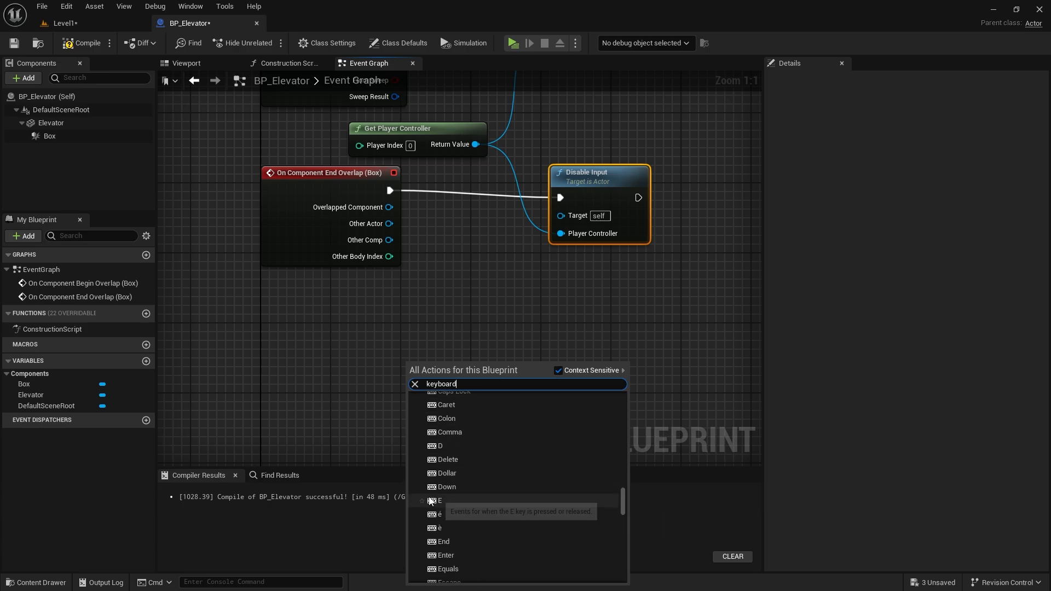
{"action": "left_click", "coordinate": [440, 501]}
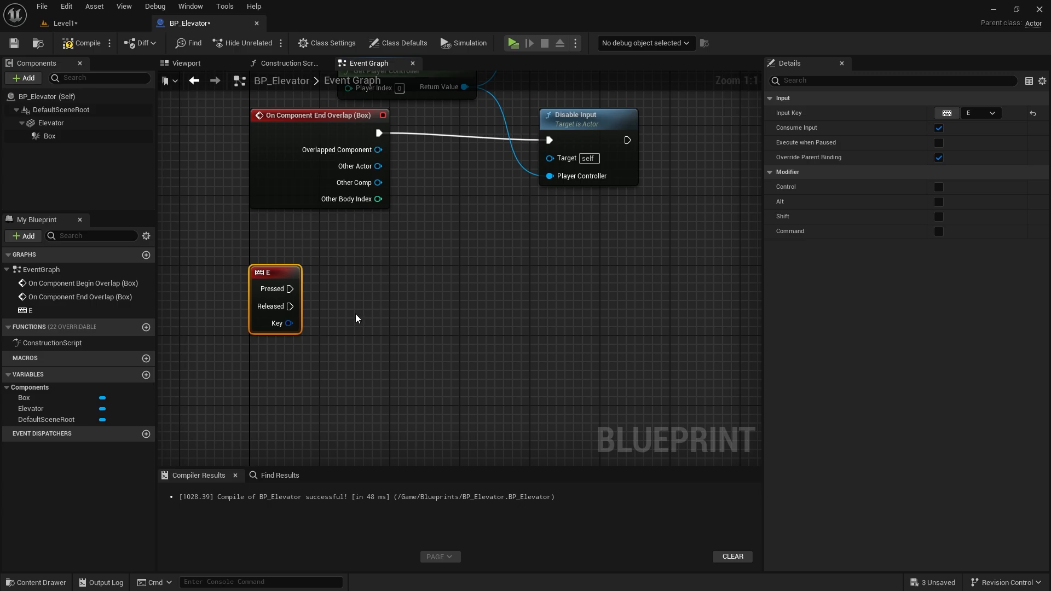
Connect E Pressed to Set Relative Location (Elevator) with New Location Z 1865, then open Level1.
{"action": "left_click_drag", "start_coordinate": [292, 288], "coordinate": [496, 316]}
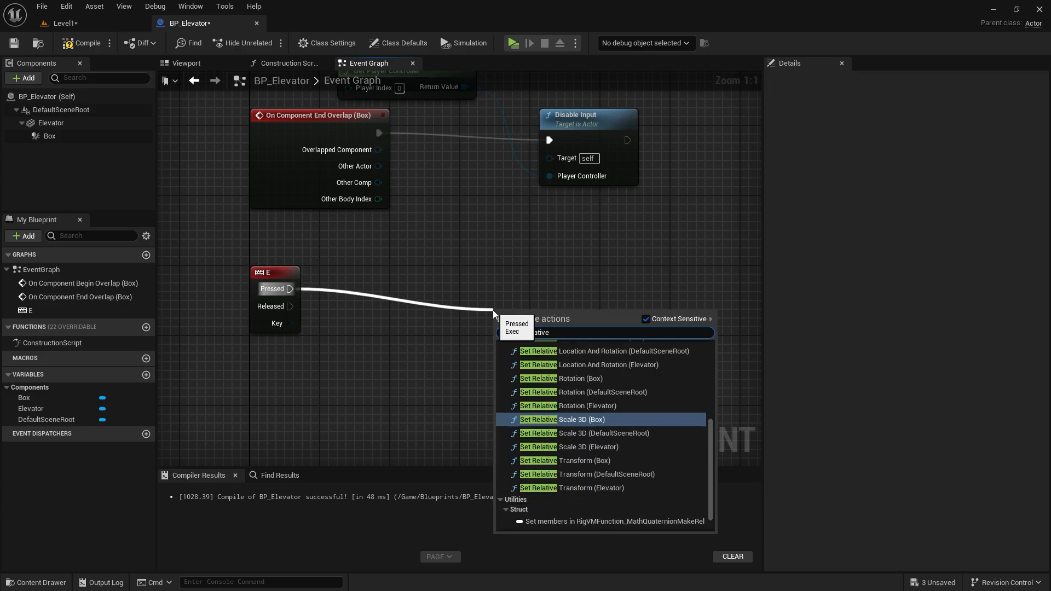
{"action": "type", "text": "set relative"}
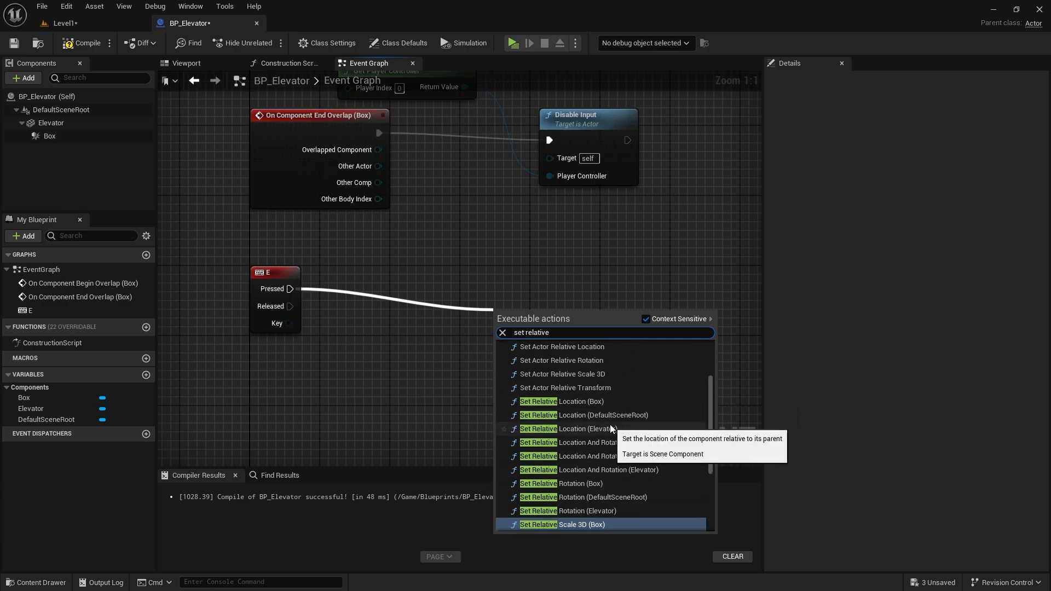
{"action": "left_click", "coordinate": [583, 428]}
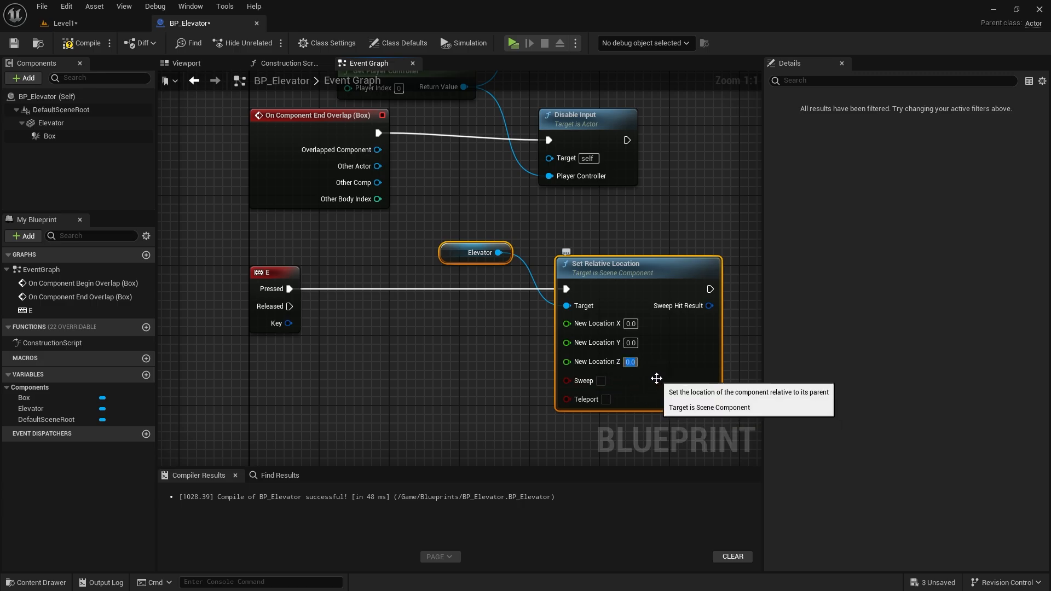
{"action": "left_click", "coordinate": [629, 361]}
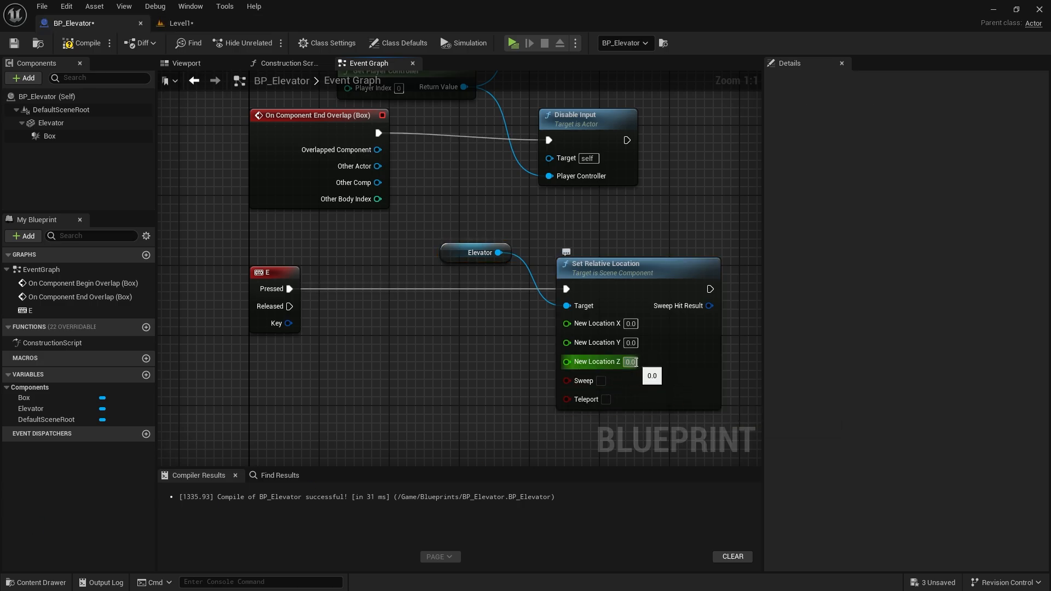
{"action": "mouse_move", "coordinate": [567, 361]}
{"action": "type", "text": "1865"}
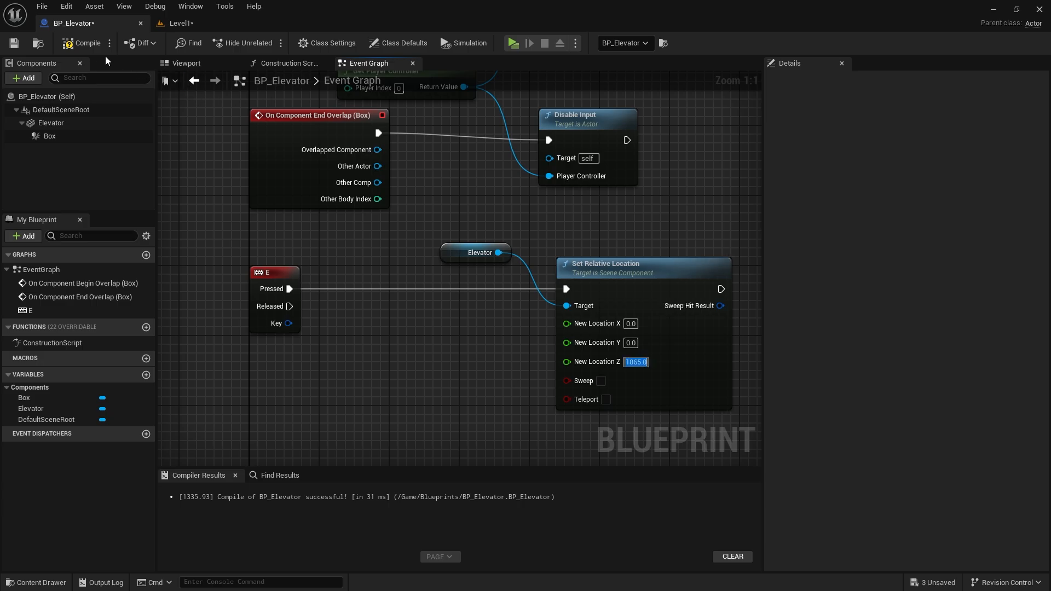
{"action": "left_click", "coordinate": [179, 23]}
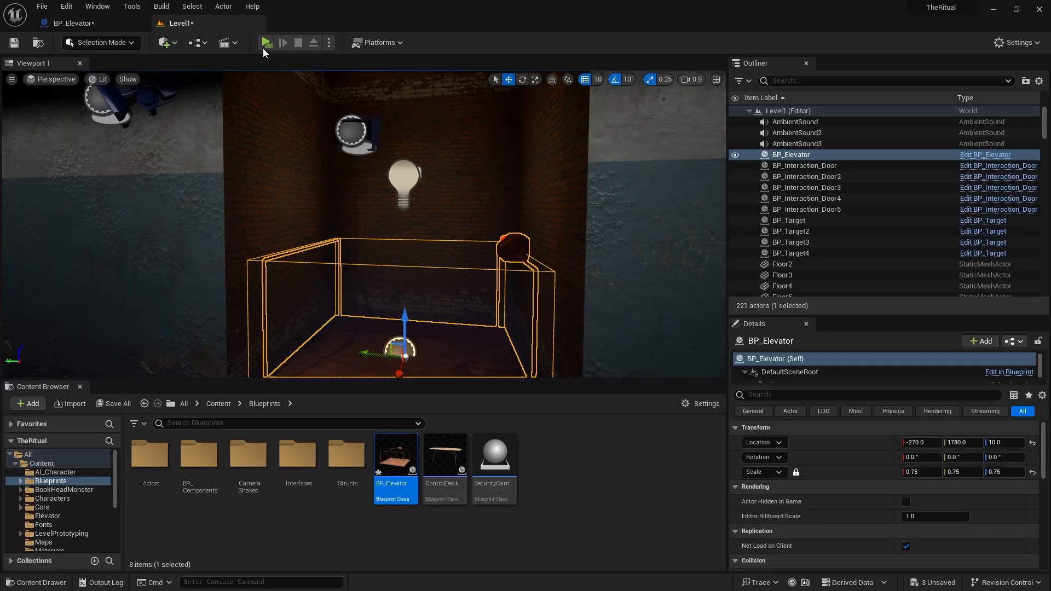
Play the level to test the E-key elevator lift.
{"action": "left_click", "coordinate": [265, 42]}
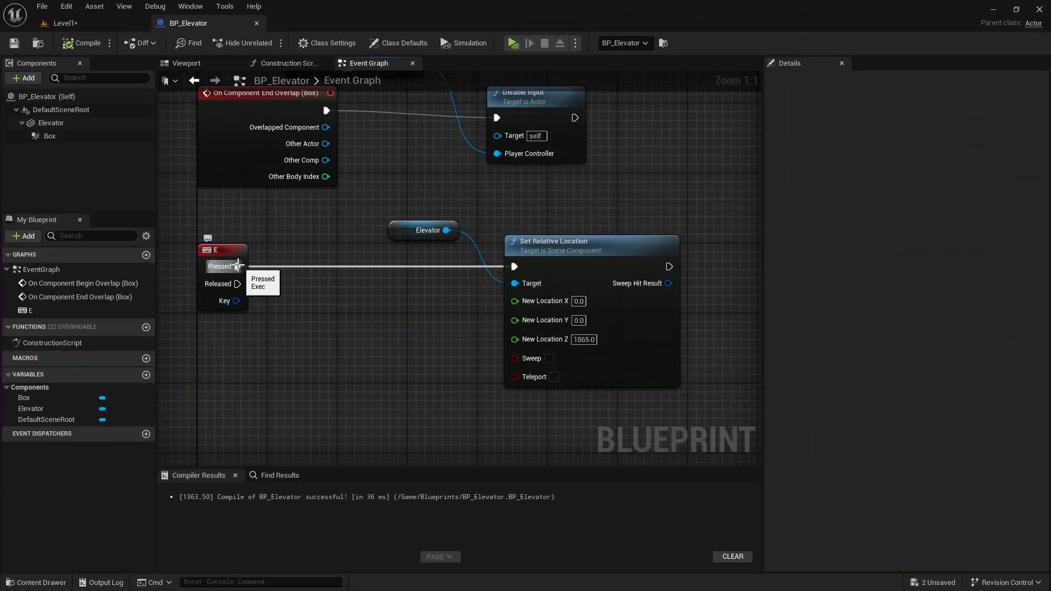
Drag off E Pressed to add a Timeline played by the key press.
{"action": "left_click_drag", "start_coordinate": [238, 266], "coordinate": [328, 327]}
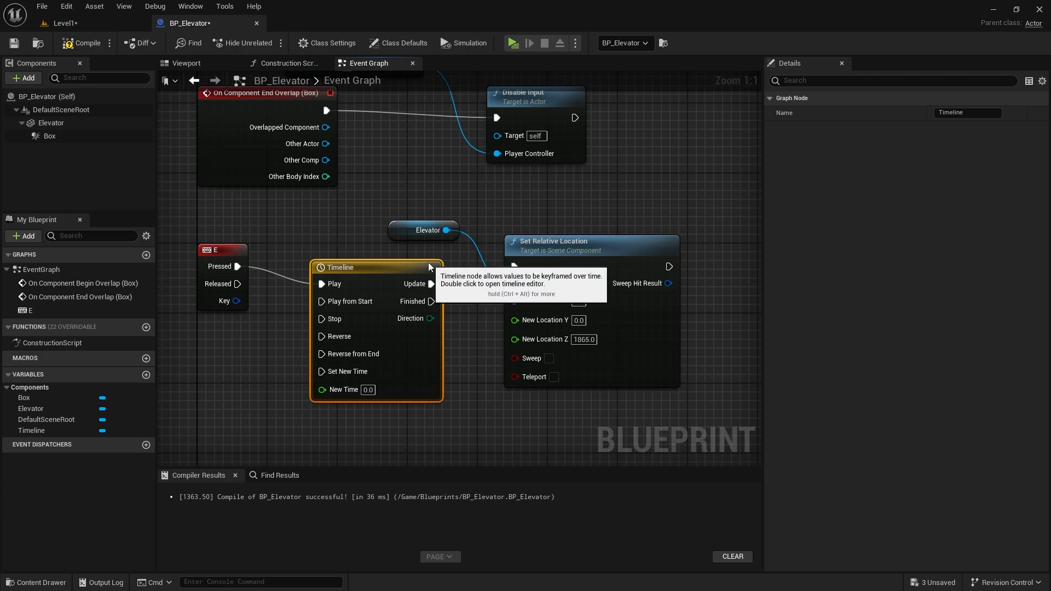
Give the Timeline a float track named Alpha with a 3.00-second length.
{"action": "double_click", "coordinate": [341, 267]}
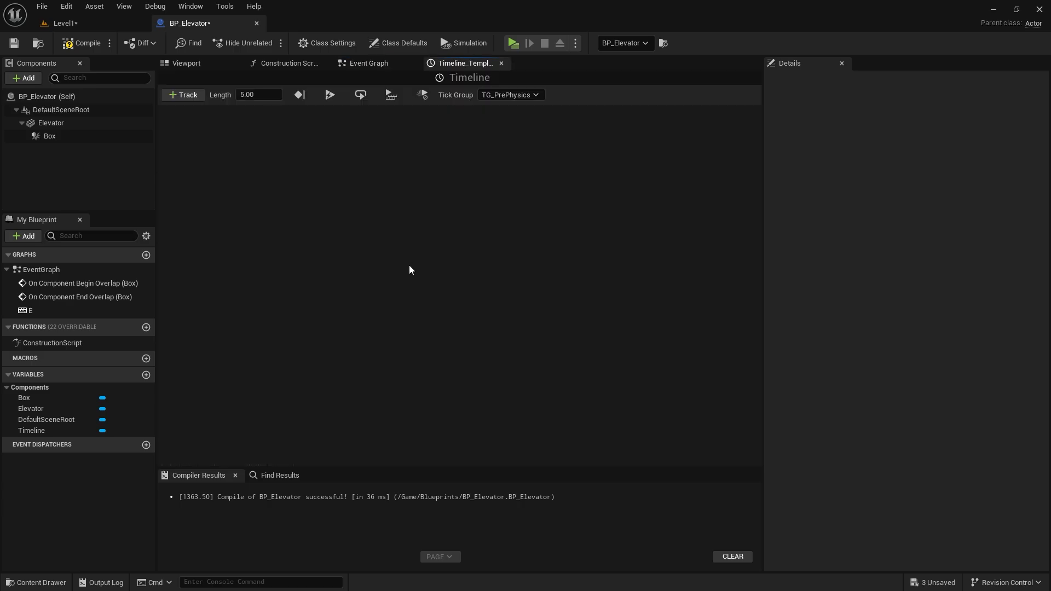
{"action": "left_click", "coordinate": [183, 95]}
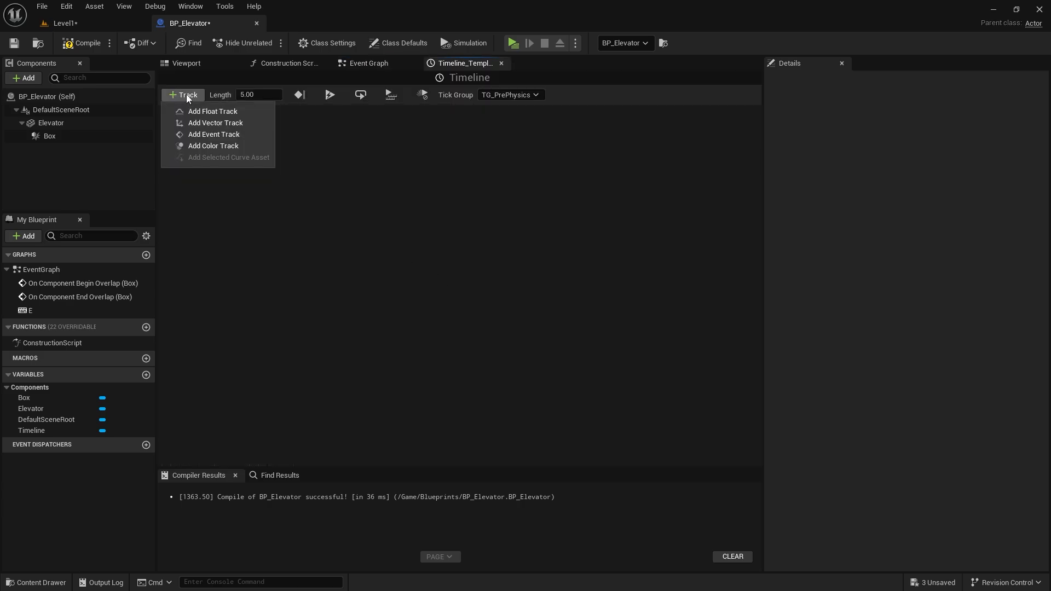
{"action": "left_click", "coordinate": [212, 111]}
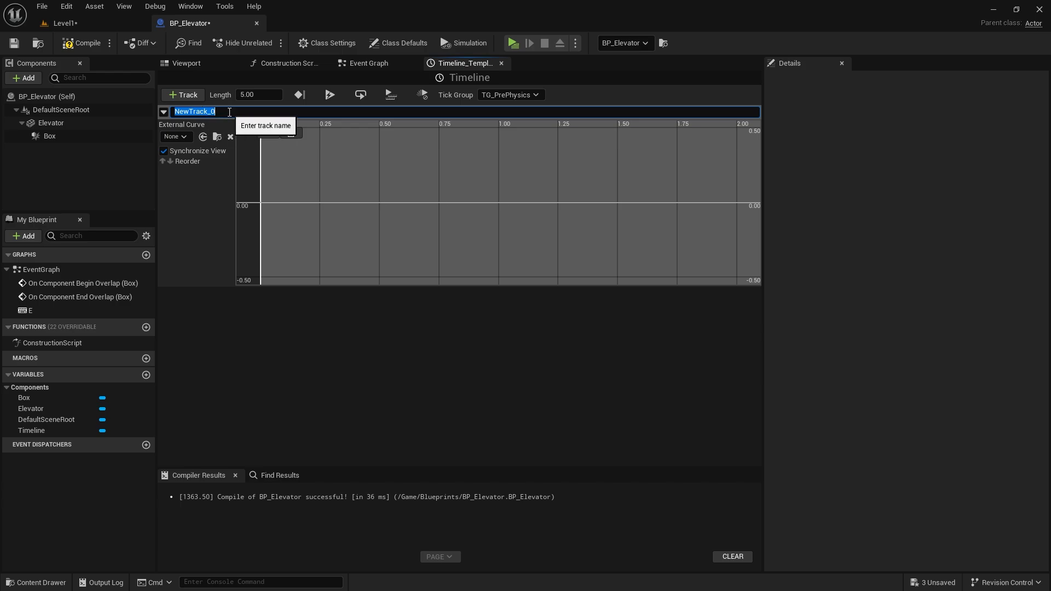
{"action": "type", "text": "Alpha"}
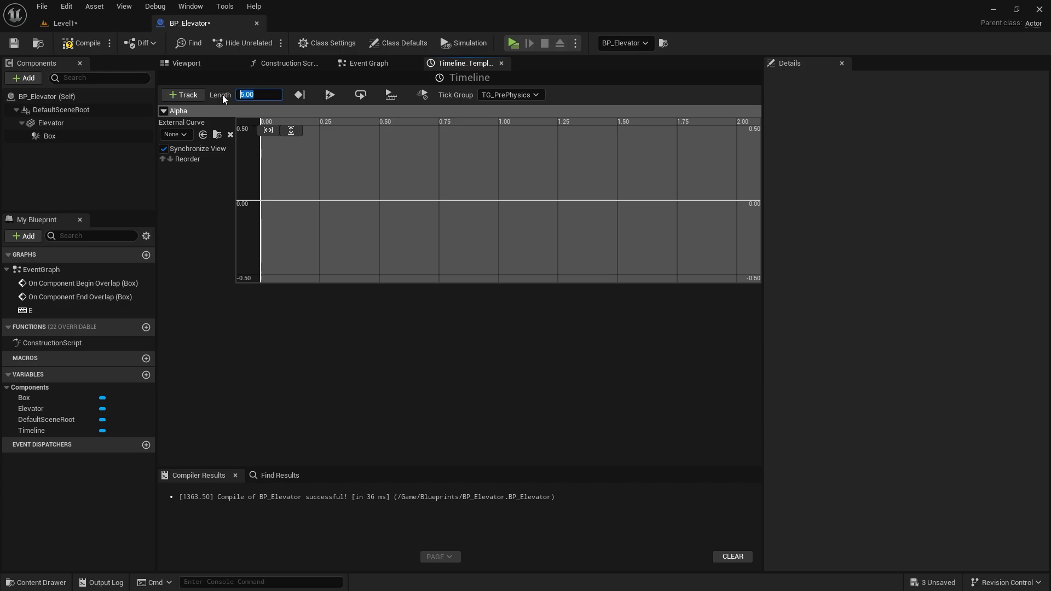
{"action": "type", "text": "3.00"}
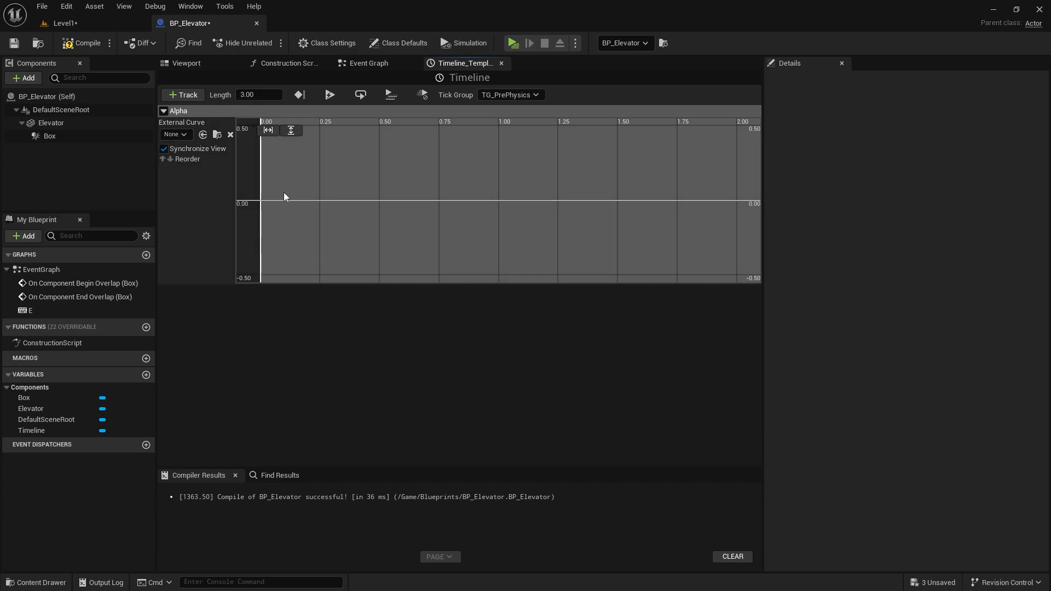
Key the Alpha curve at 0 and 3 seconds (value 1870) and set key interpolation.
{"action": "left_click", "coordinate": [267, 200]}
{"action": "type", "text": "1870"}
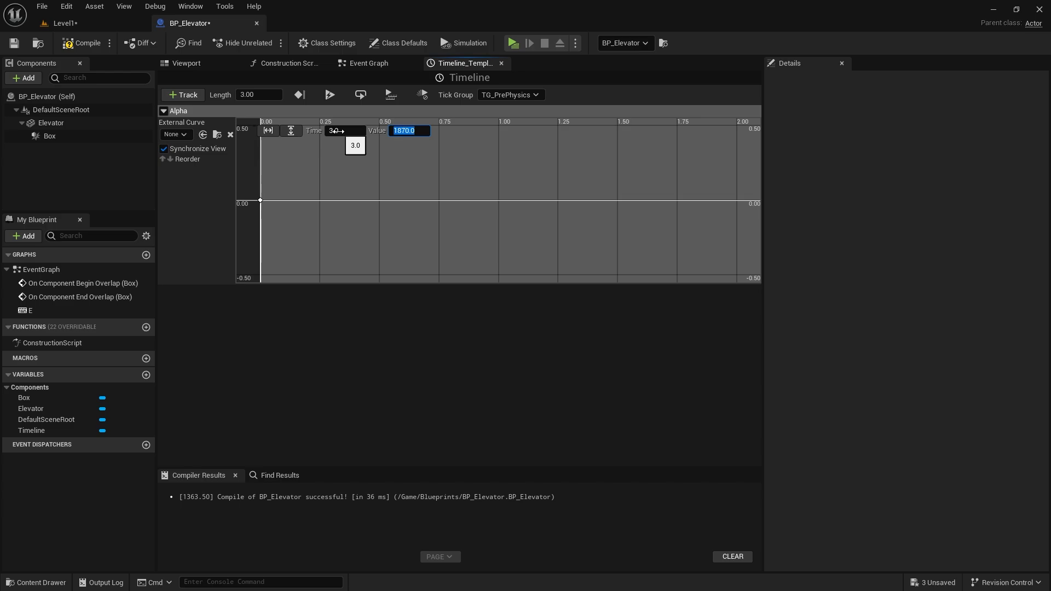
{"action": "left_click", "coordinate": [290, 131]}
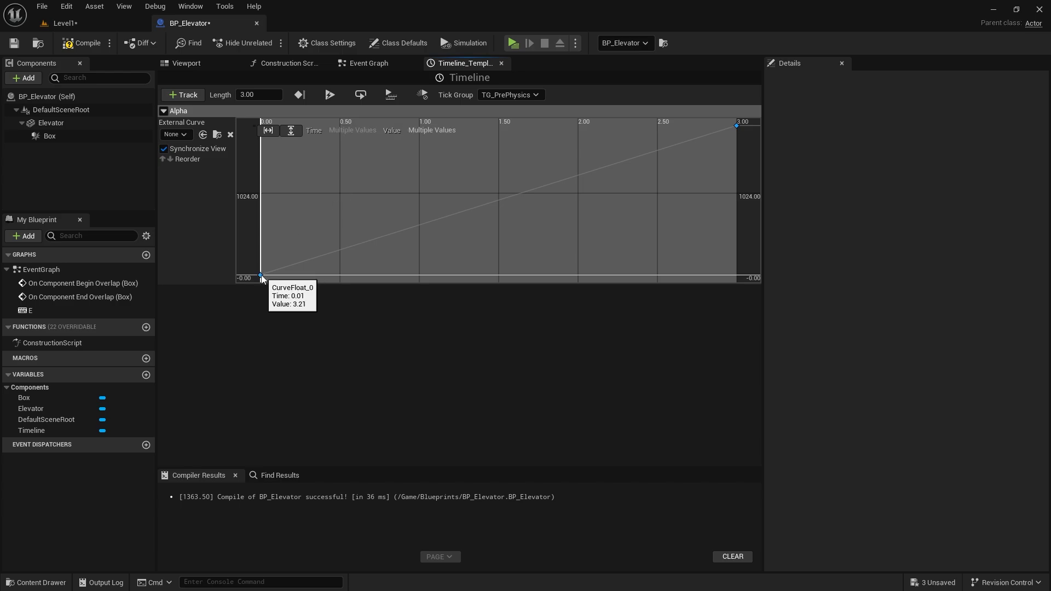
{"action": "right_click", "coordinate": [260, 275]}
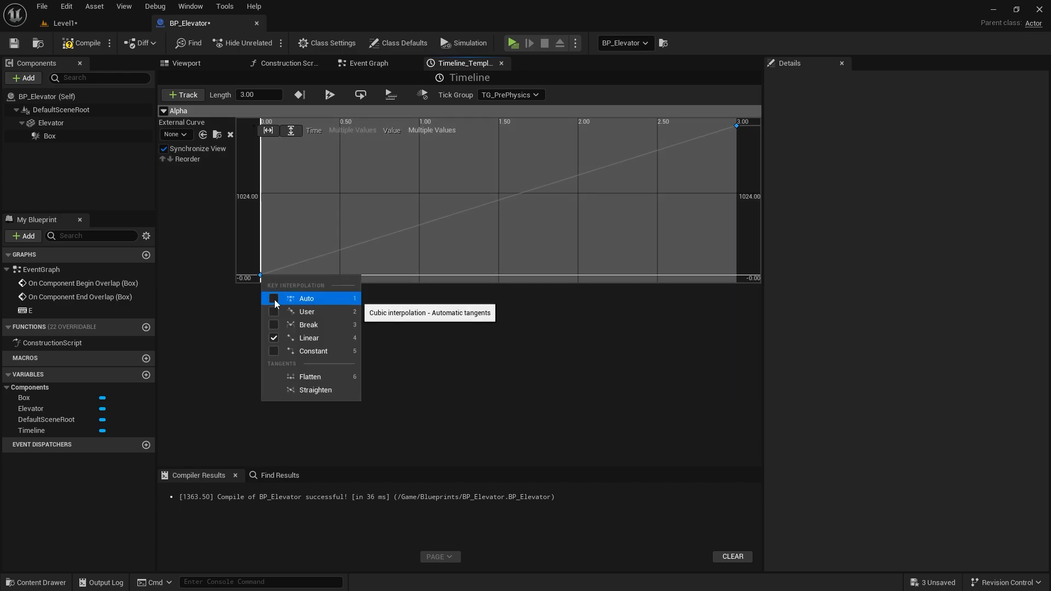
{"action": "left_click", "coordinate": [368, 63]}
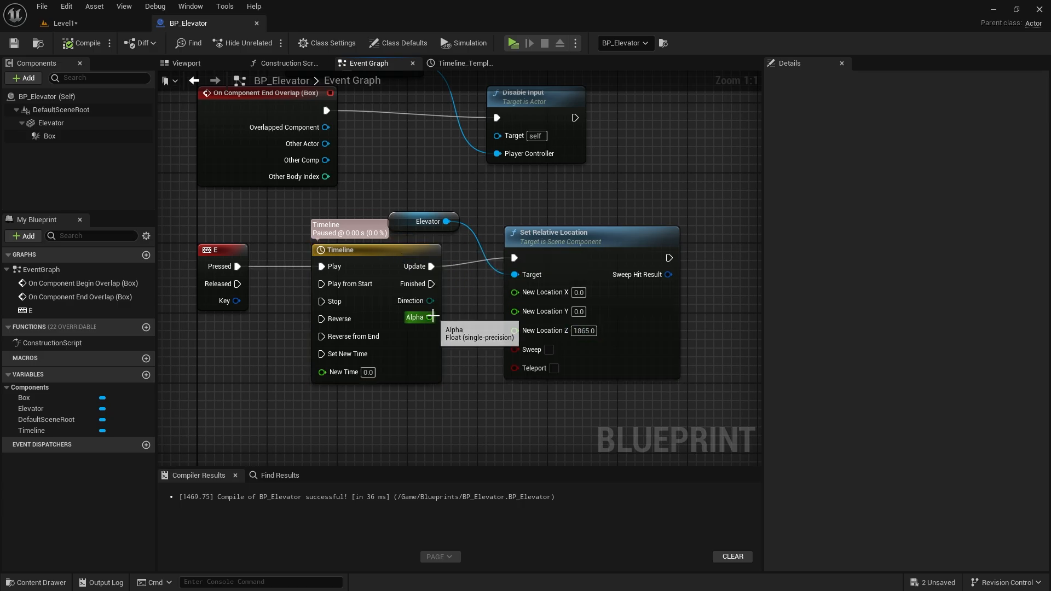
Wire Timeline Alpha into New Location Z, add a FlipFlop after E Pressed, and play-test.
{"action": "left_click_drag", "start_coordinate": [430, 317], "coordinate": [516, 329]}
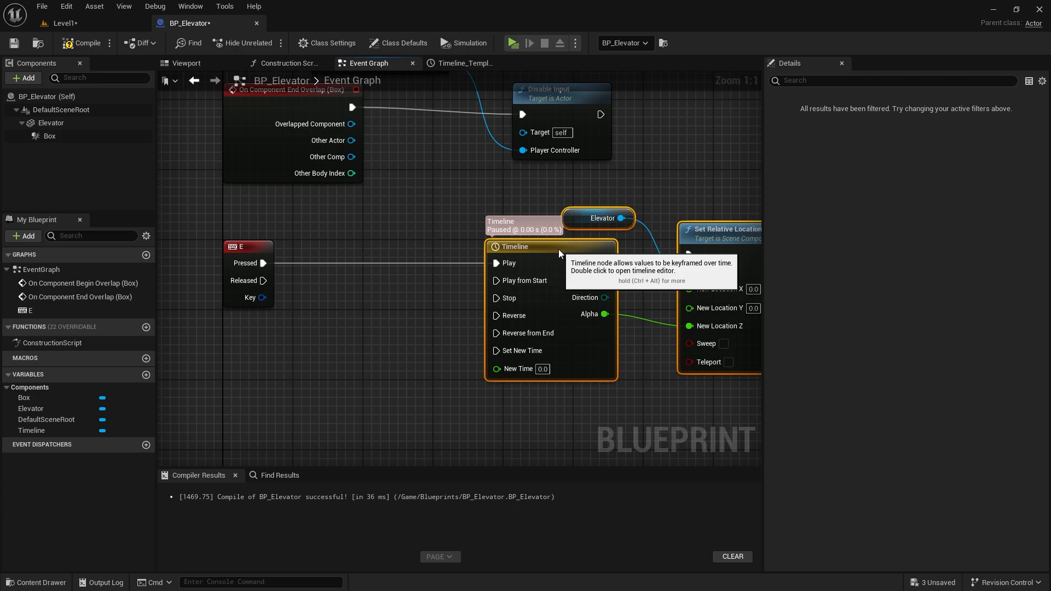
{"action": "left_click_drag", "start_coordinate": [265, 263], "coordinate": [326, 295]}
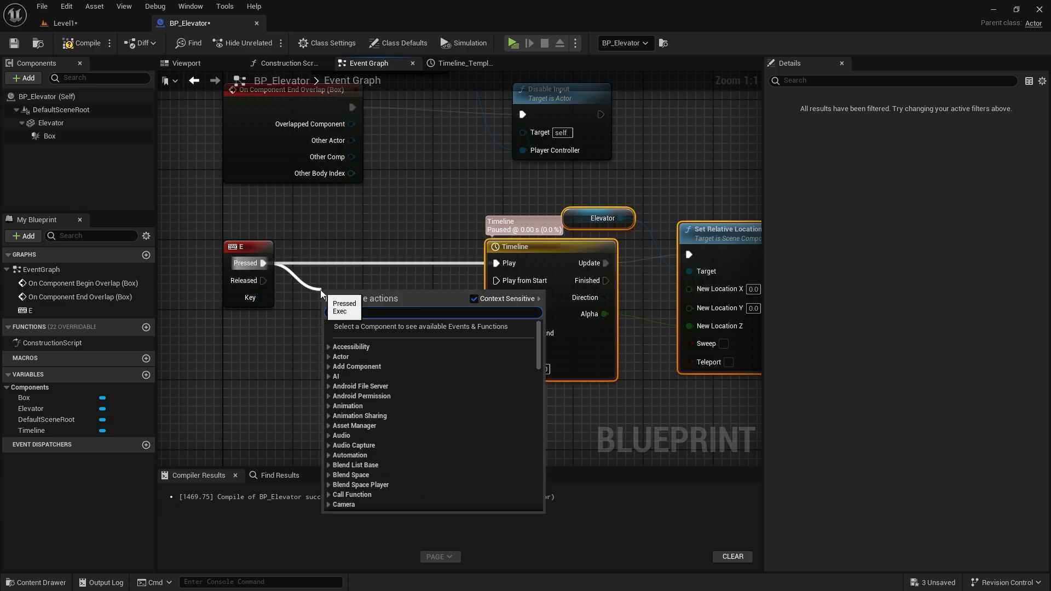
{"action": "type", "text": "flip"}
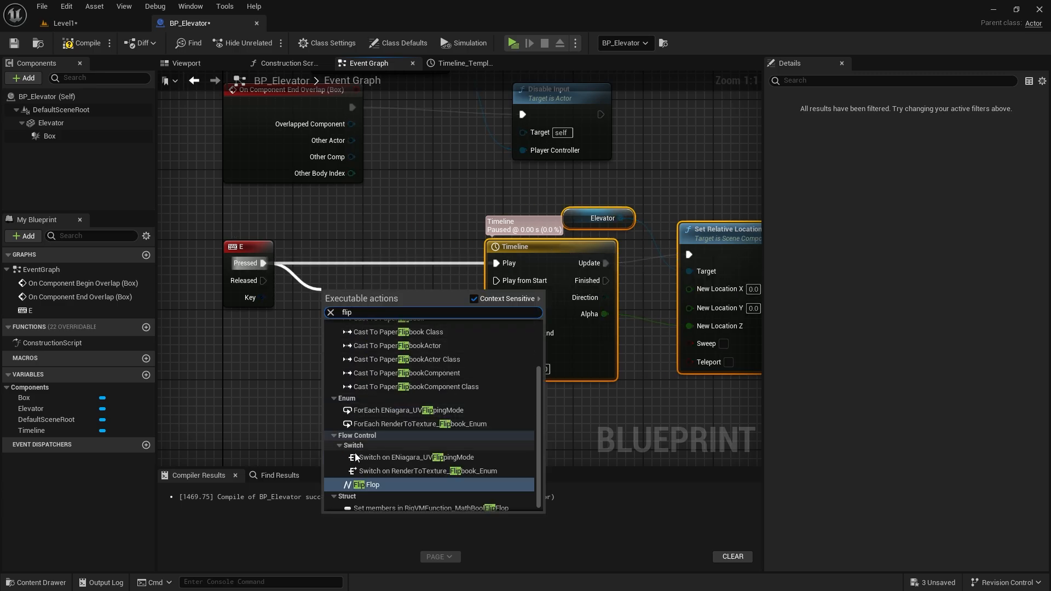
{"action": "left_click", "coordinate": [368, 484]}
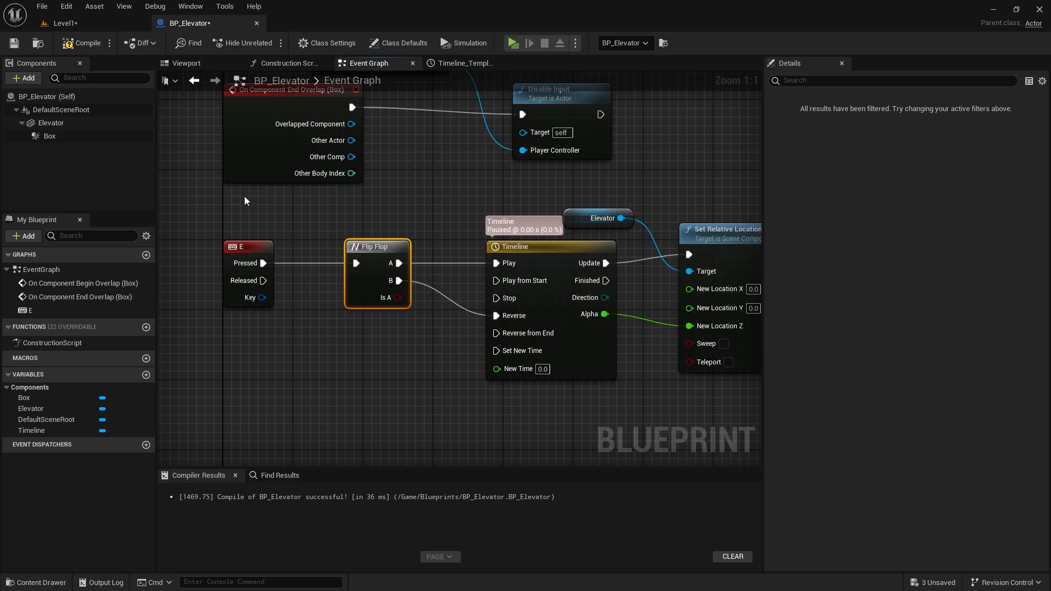
{"action": "mouse_move", "coordinate": [15, 43]}
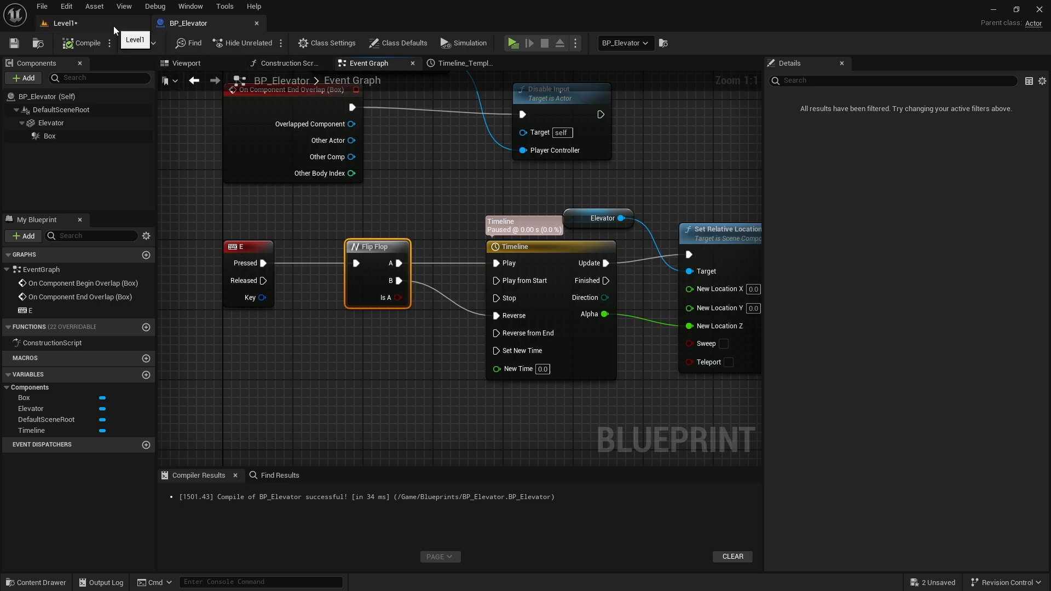
{"action": "left_click", "coordinate": [512, 43]}
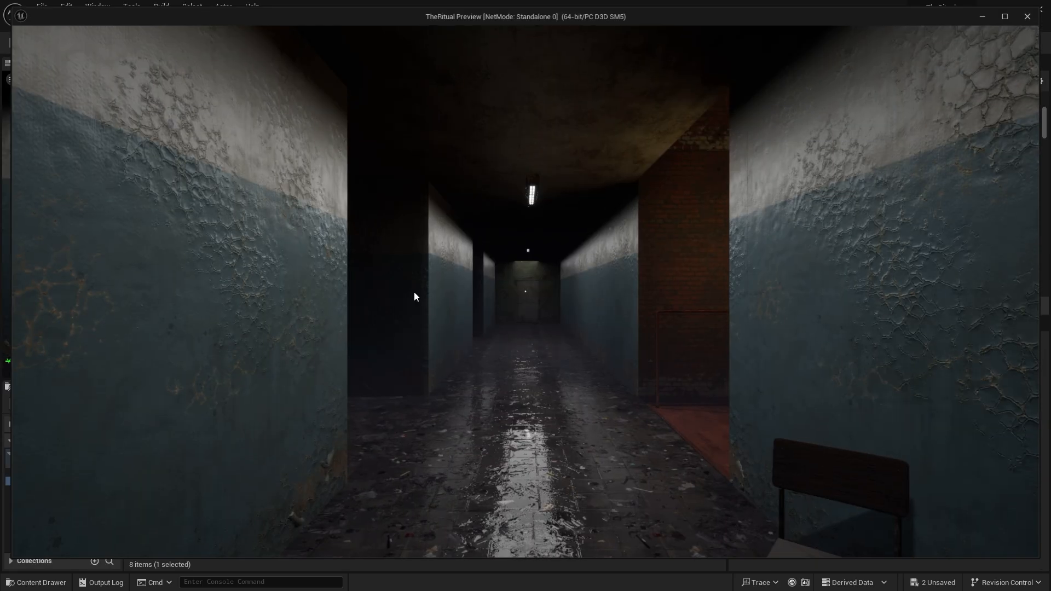